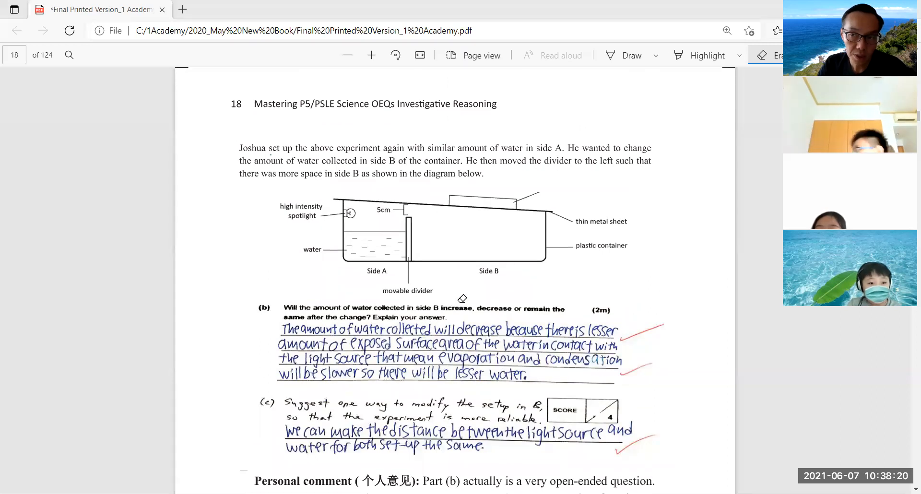
mouse_move(379, 228)
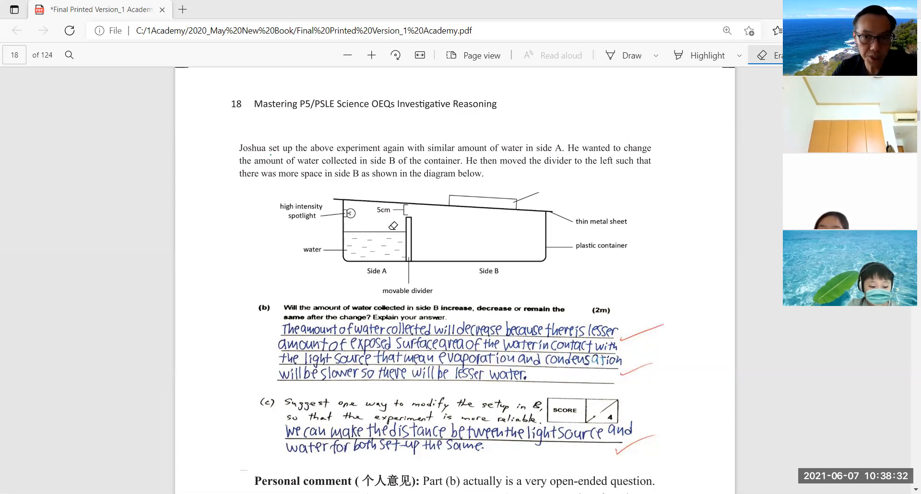
mouse_move(499, 254)
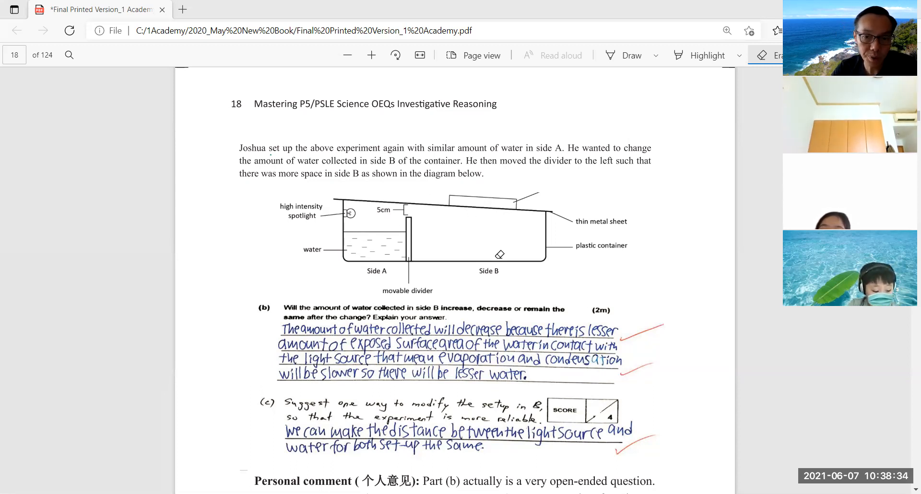
- Scroll down to the personal comment with the Increase, Decrease and Remain the same examples
scroll("down", 3)
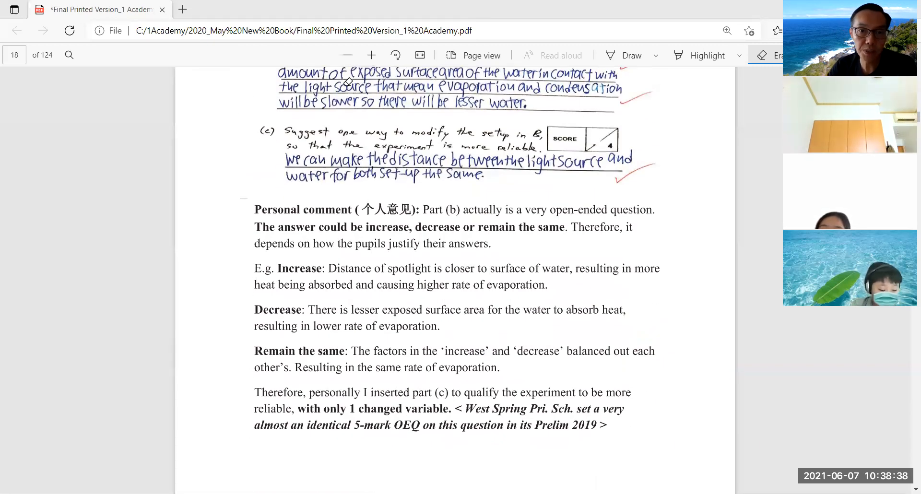
left_click_drag(243, 301, 317, 334)
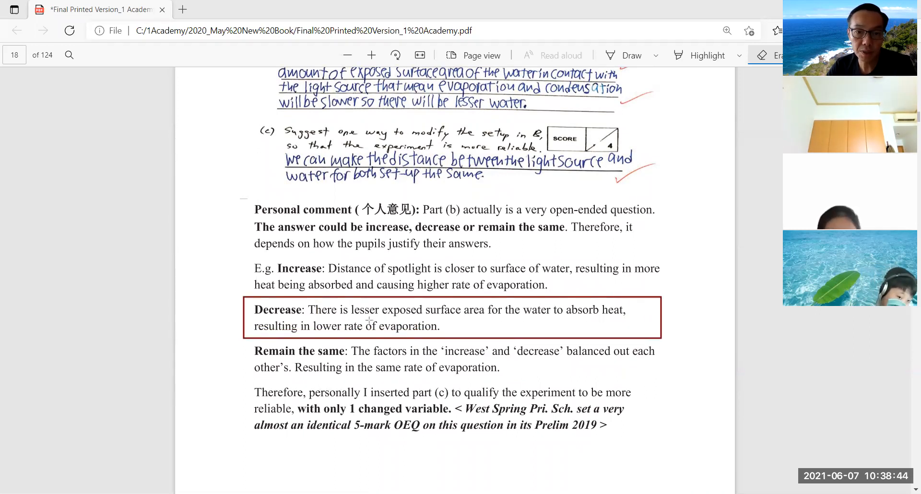
left_click_drag(349, 317, 453, 317)
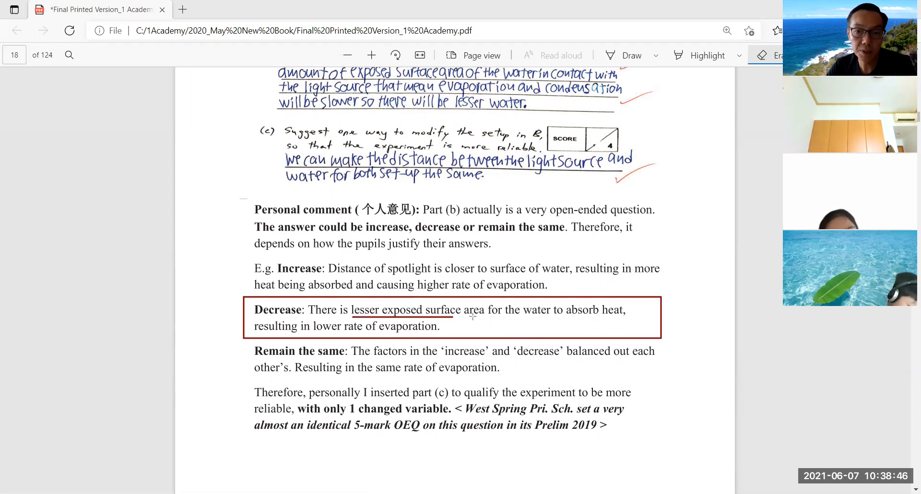
left_click_drag(350, 322, 593, 322)
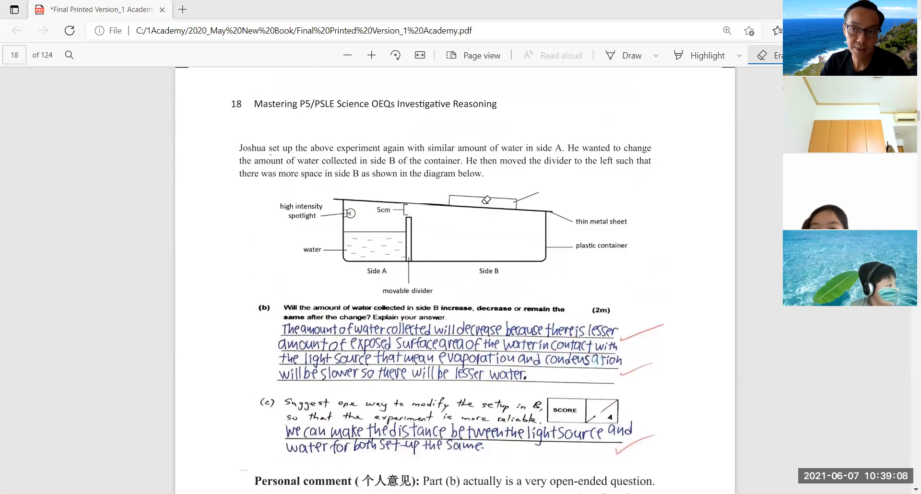
mouse_move(361, 99)
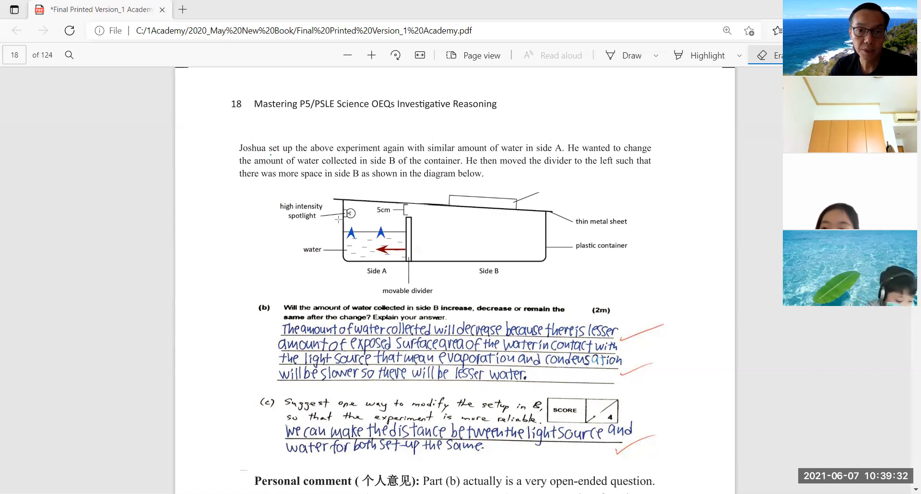
left_click_drag(338, 224, 396, 224)
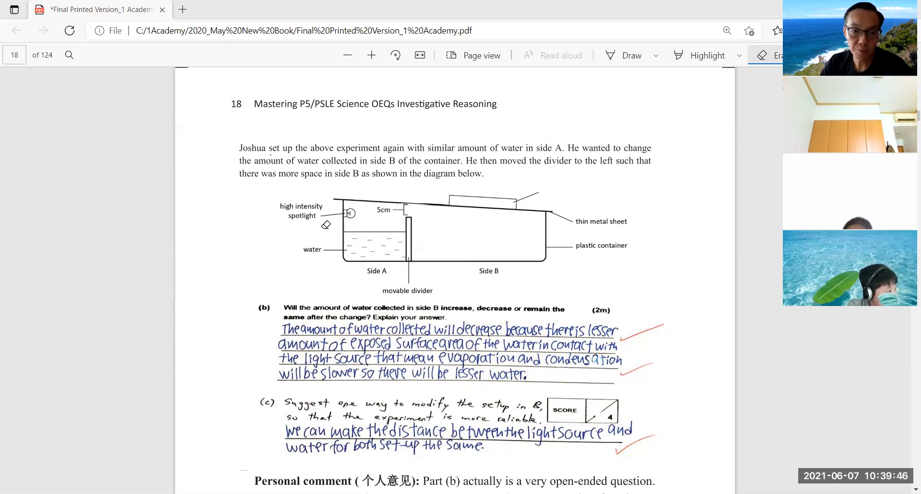
- Scroll down to part (b) and draw a blue box around the Increase example
scroll("down", 3)
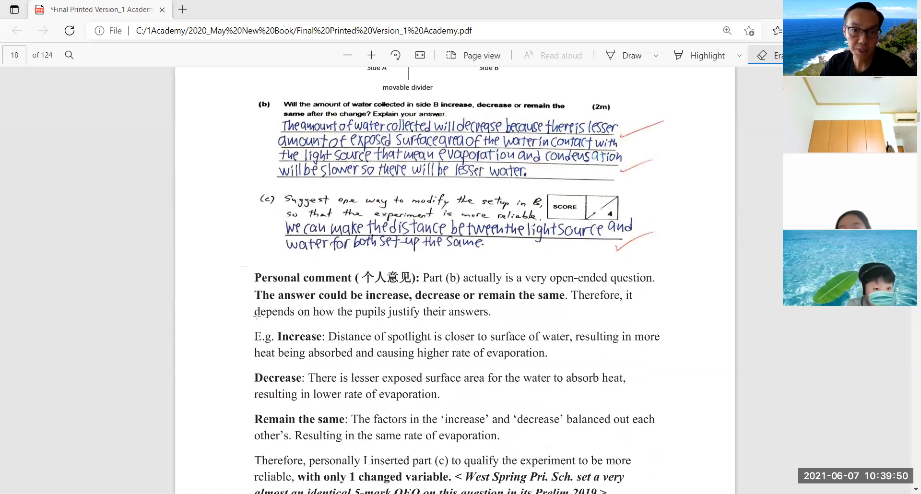
left_click_drag(253, 329, 560, 367)
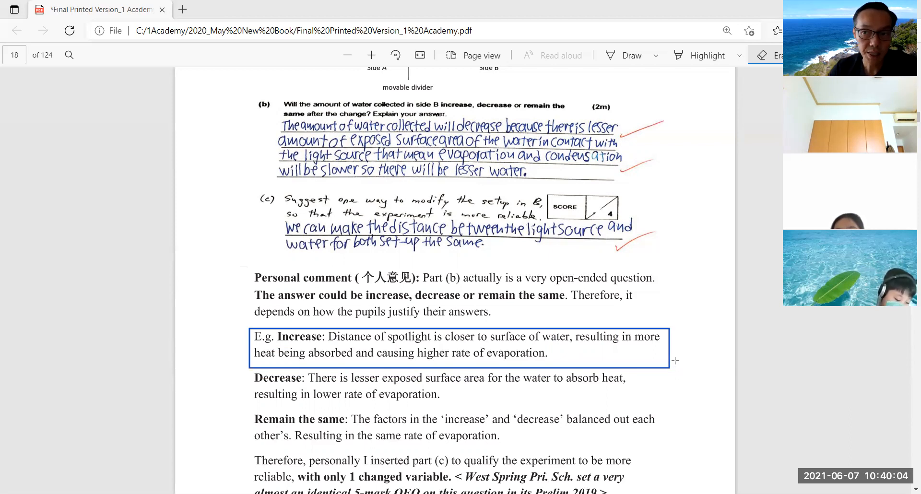
mouse_move(660, 149)
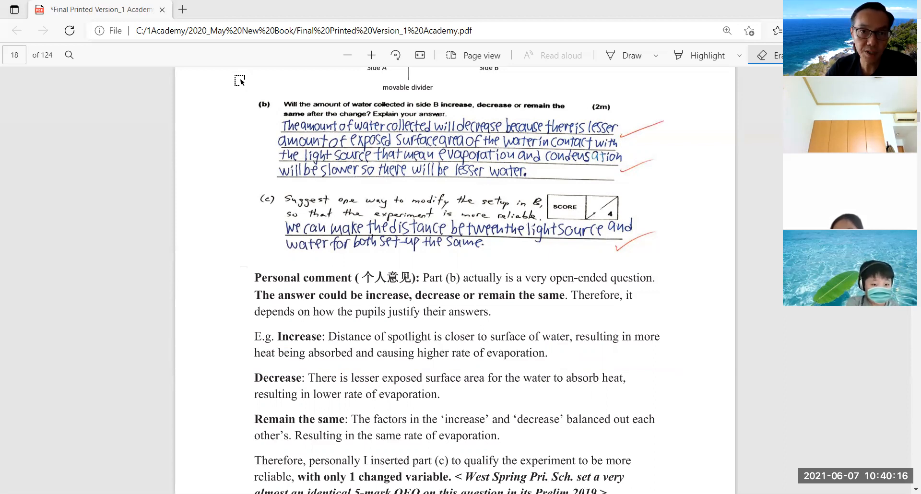
- Scroll down and outline the Increase and Decrease examples in a red box
scroll("down", 3)
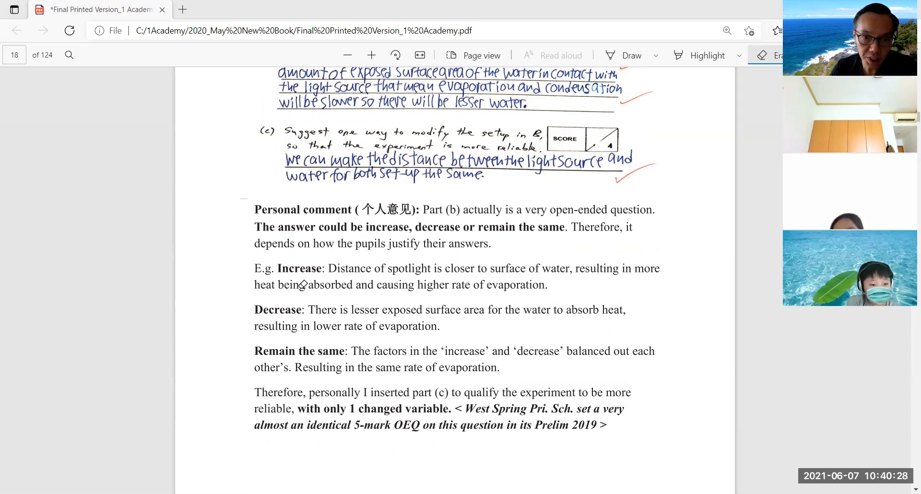
mouse_move(477, 90)
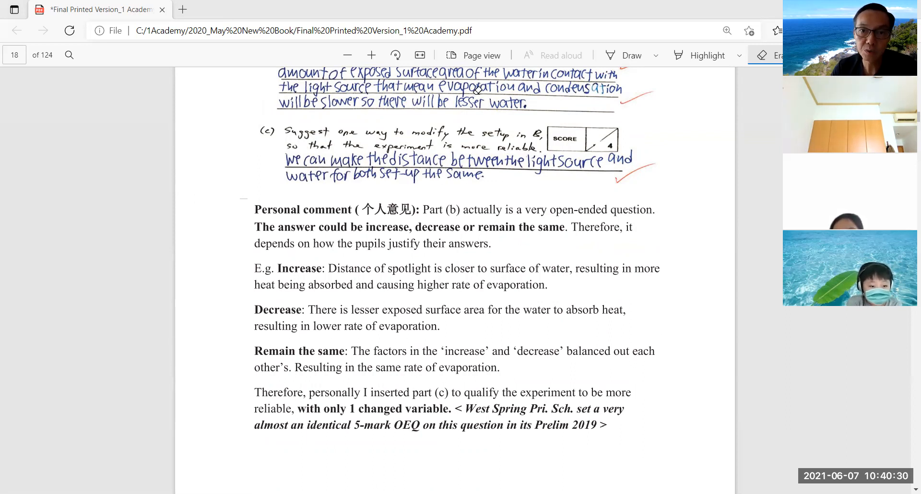
mouse_move(245, 353)
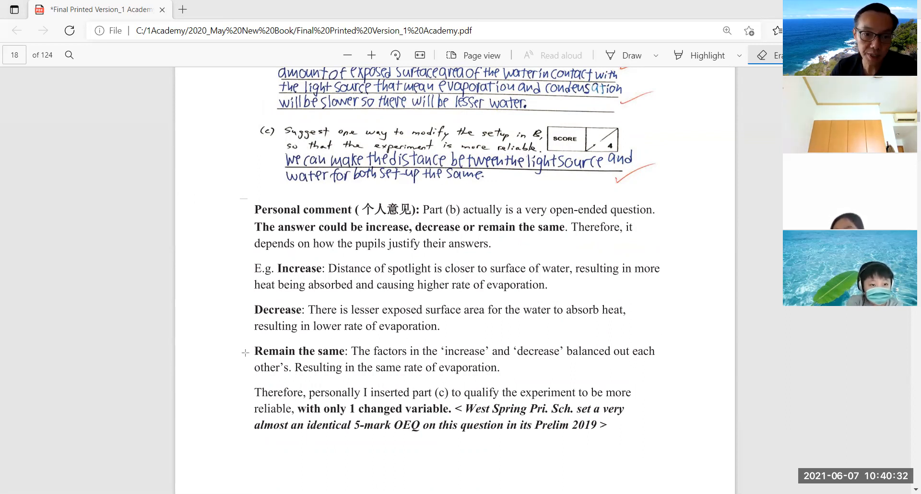
left_click_drag(244, 343, 484, 377)
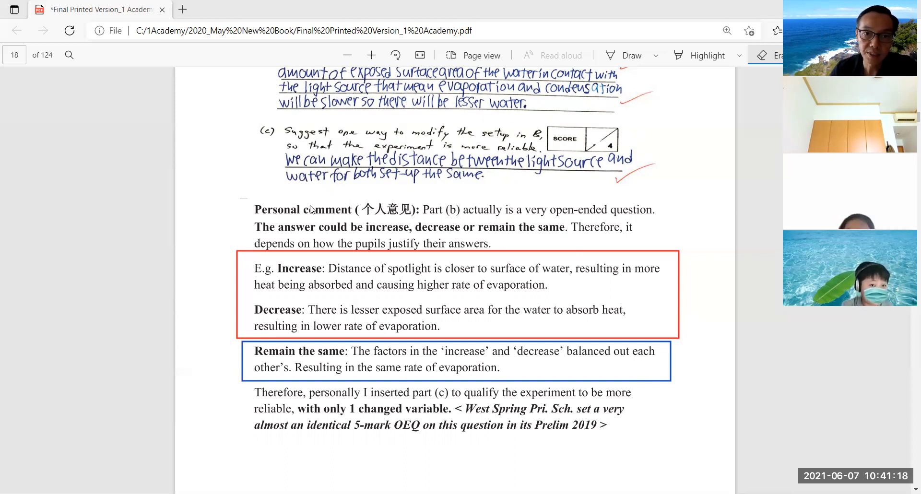
- Add a star beside the Increase example
left_click(245, 274)
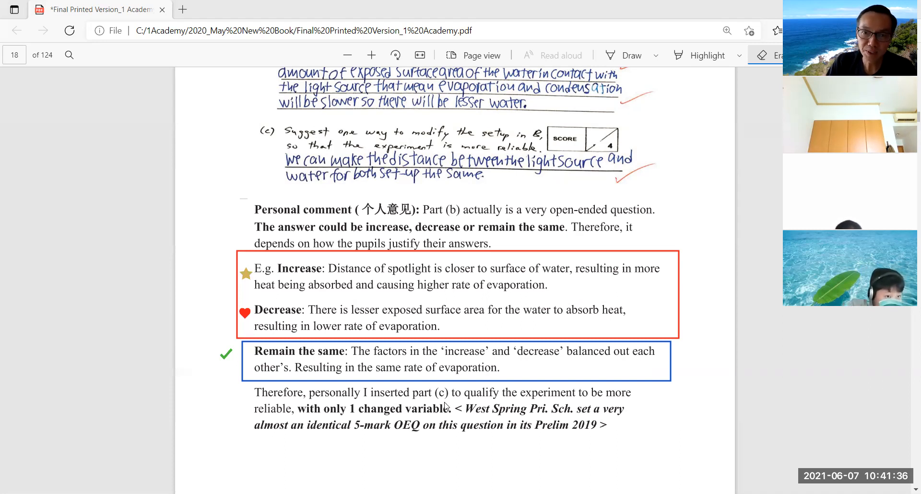
mouse_move(414, 295)
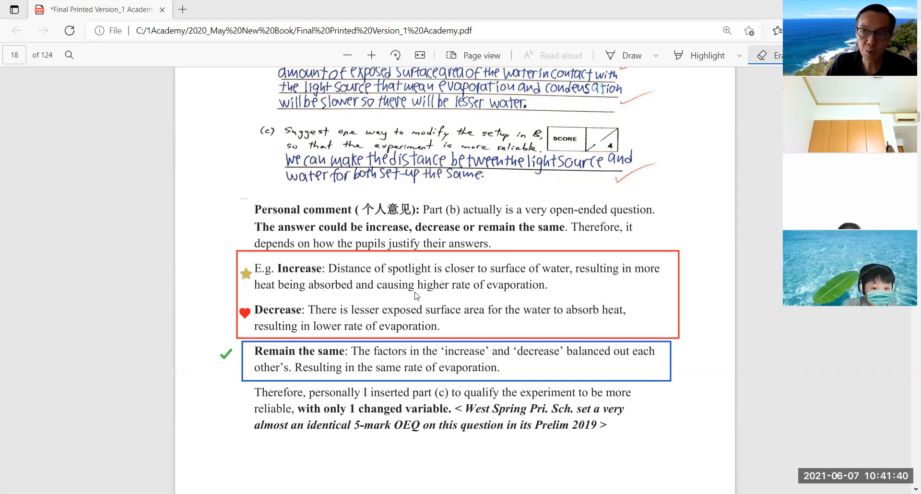
mouse_move(418, 291)
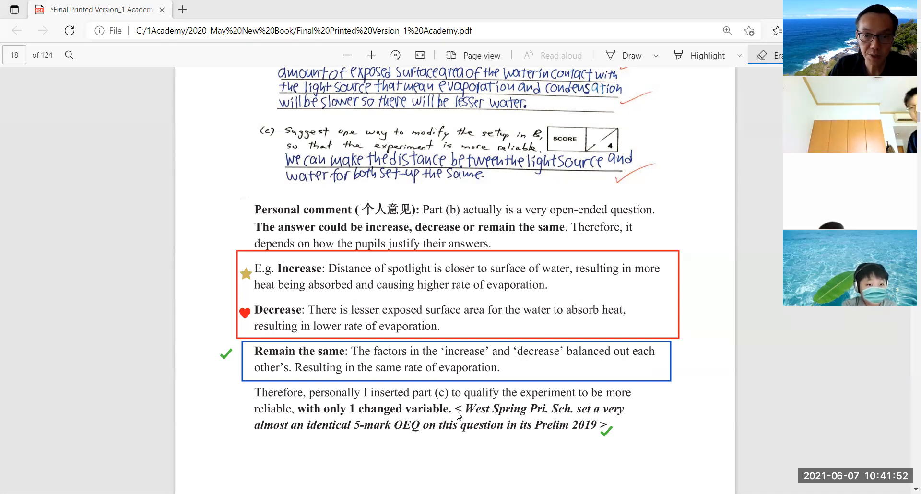
mouse_move(651, 314)
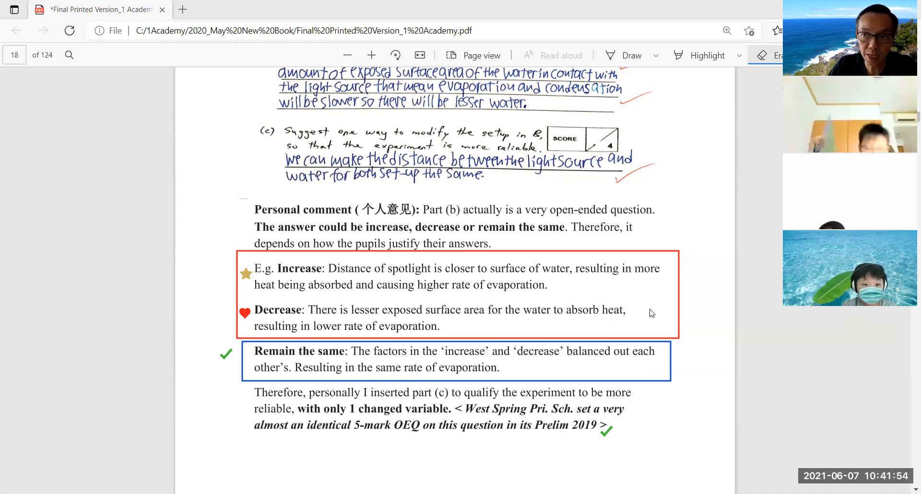
mouse_move(508, 265)
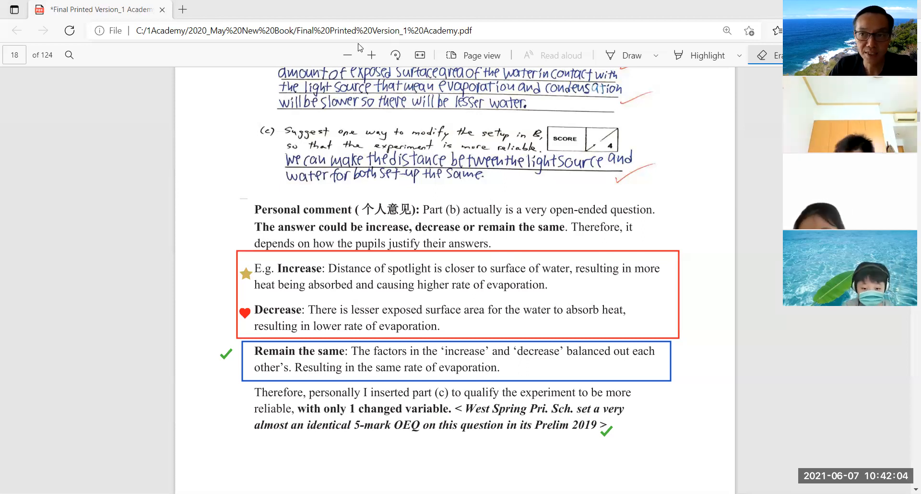
mouse_move(680, 165)
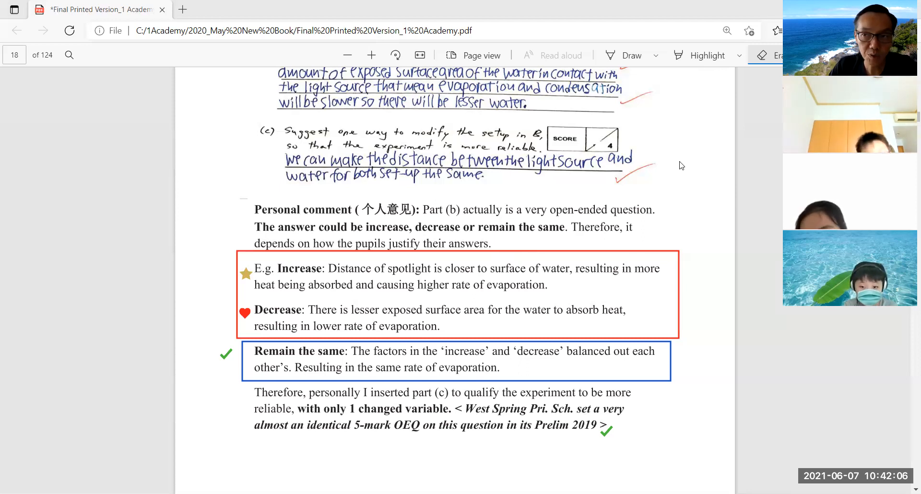